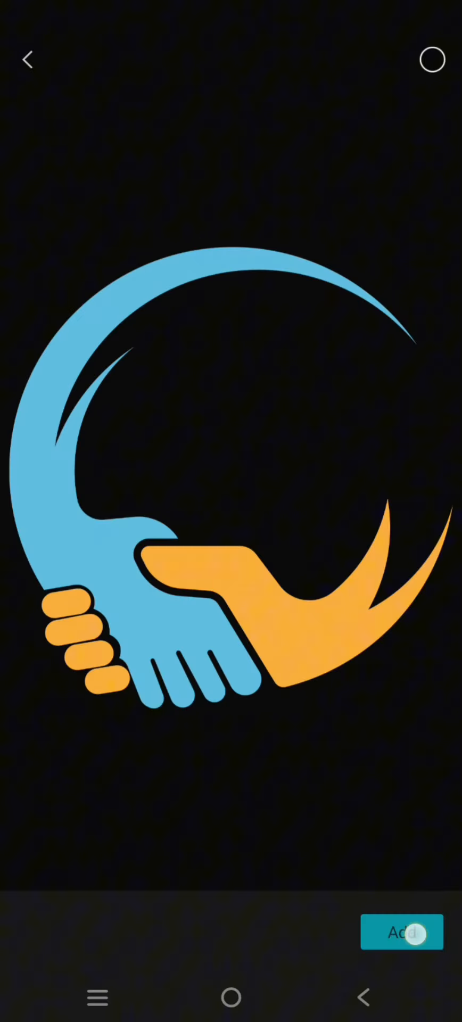
Import the handshake logo image as a clip and scale it down within the black frame.
{"action": "left_click", "coordinate": [401, 932]}
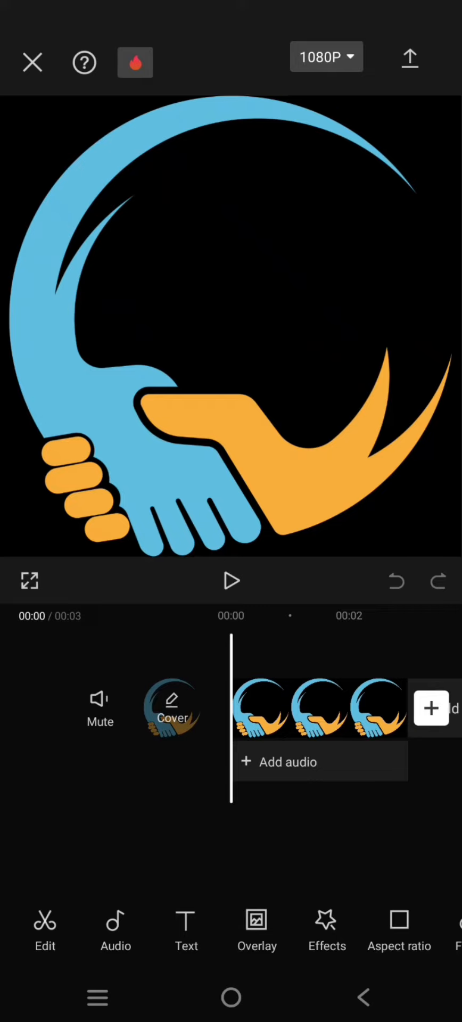
{"action": "left_click", "coordinate": [319, 709]}
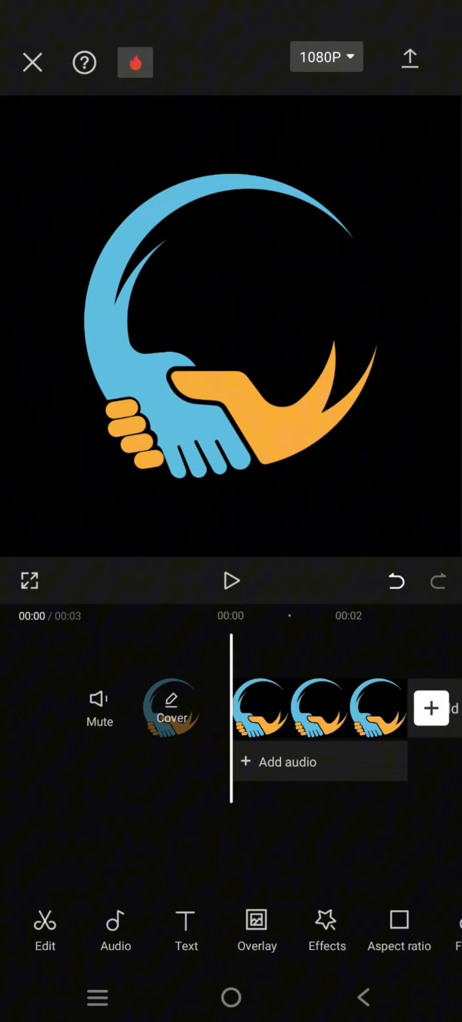
Export the logo video to the device and return to the project editor.
{"action": "left_click", "coordinate": [408, 58]}
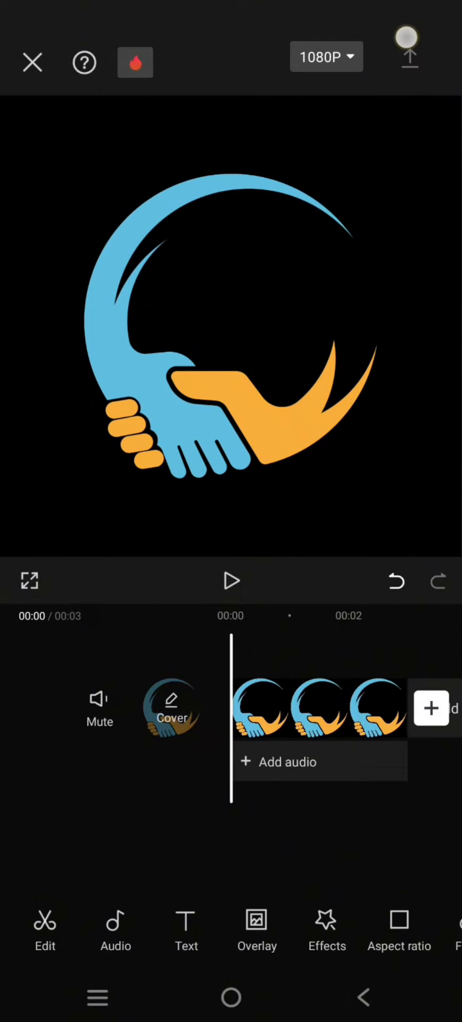
{"action": "left_click", "coordinate": [409, 46]}
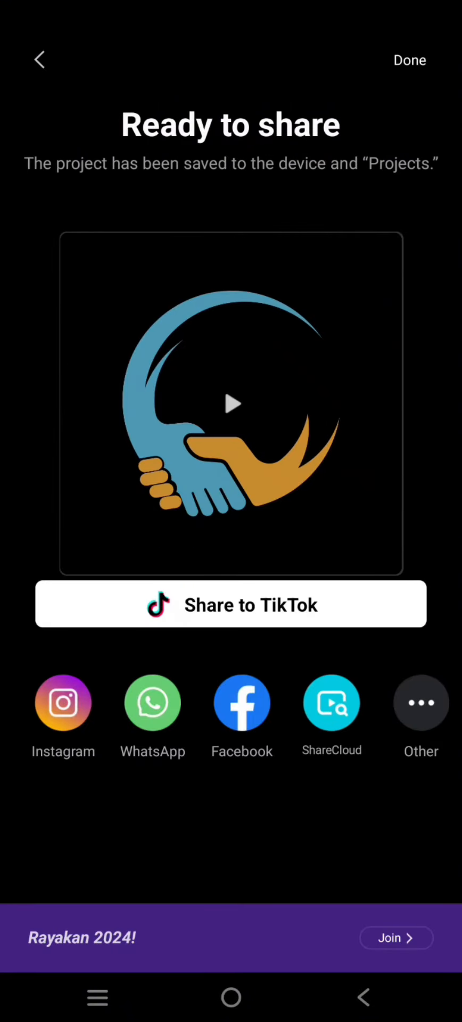
{"action": "left_click", "coordinate": [40, 59]}
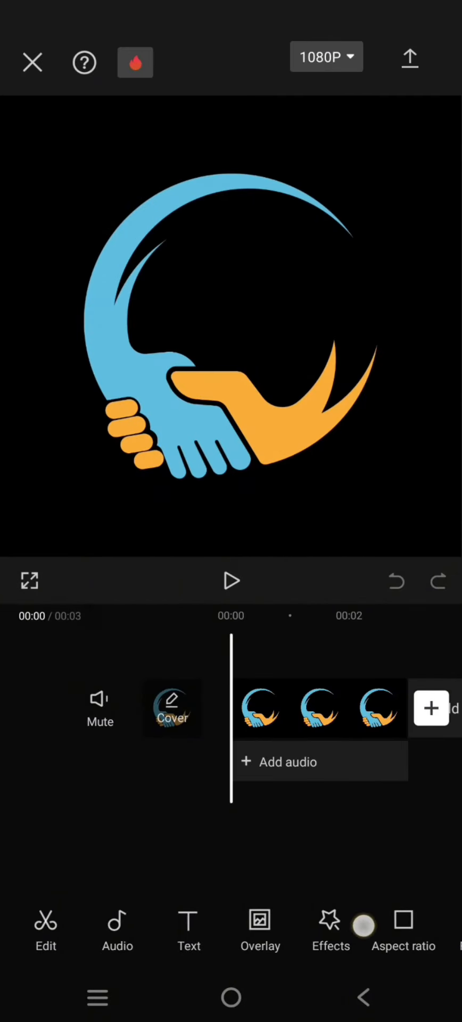
Add the Nightclub Play Pendulum video effect to the logo with Intensity 43 and Speed 72.
{"action": "left_click", "coordinate": [330, 931]}
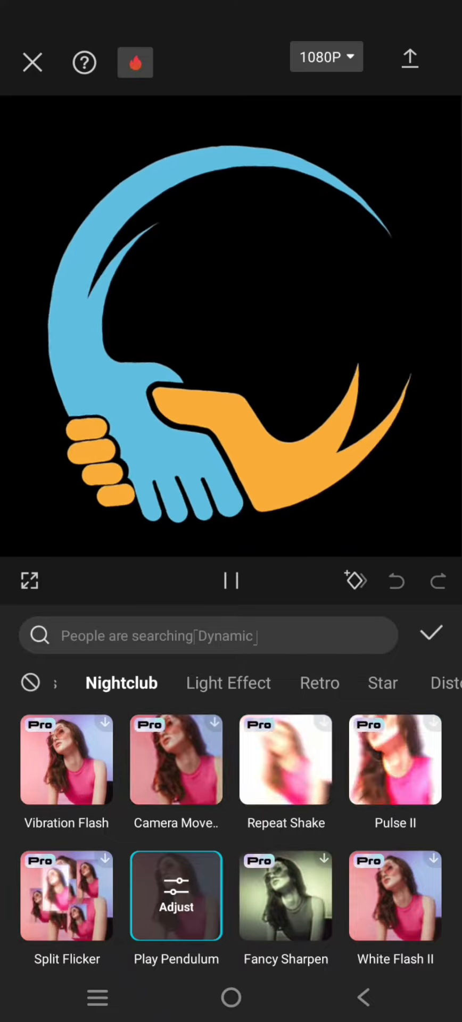
{"action": "left_click", "coordinate": [231, 581]}
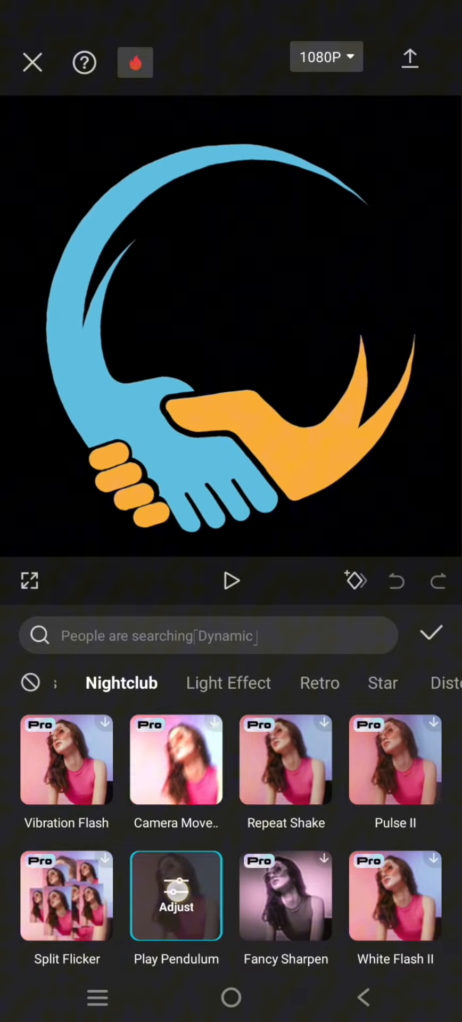
{"action": "left_click", "coordinate": [176, 895]}
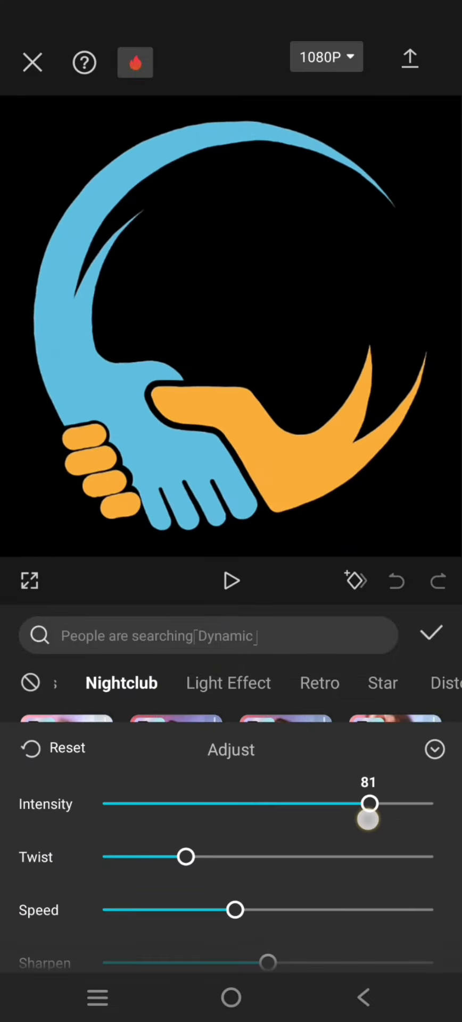
{"action": "left_click_drag", "start_coordinate": [370, 803], "coordinate": [246, 803]}
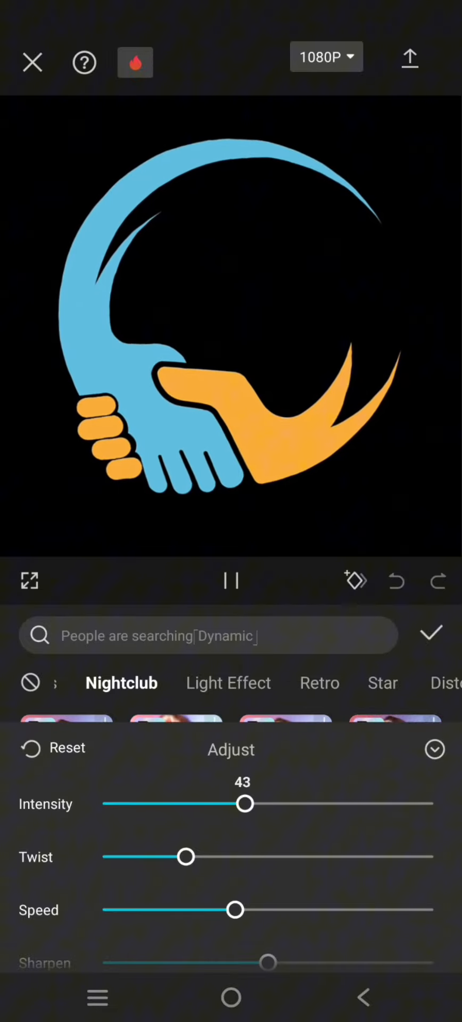
{"action": "left_click_drag", "start_coordinate": [235, 910], "coordinate": [340, 910]}
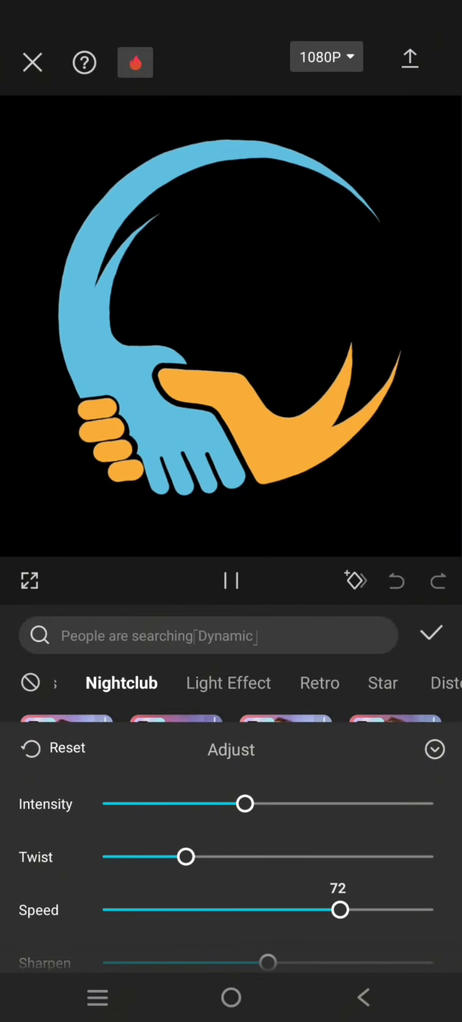
Confirm the Play Pendulum effect as its own track and play back the animated logo.
{"action": "left_click", "coordinate": [431, 632]}
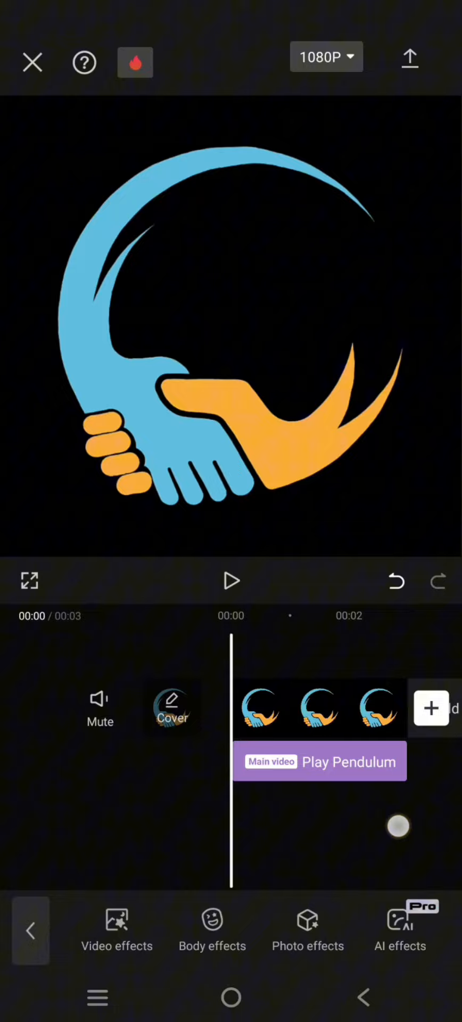
{"action": "left_click", "coordinate": [231, 581]}
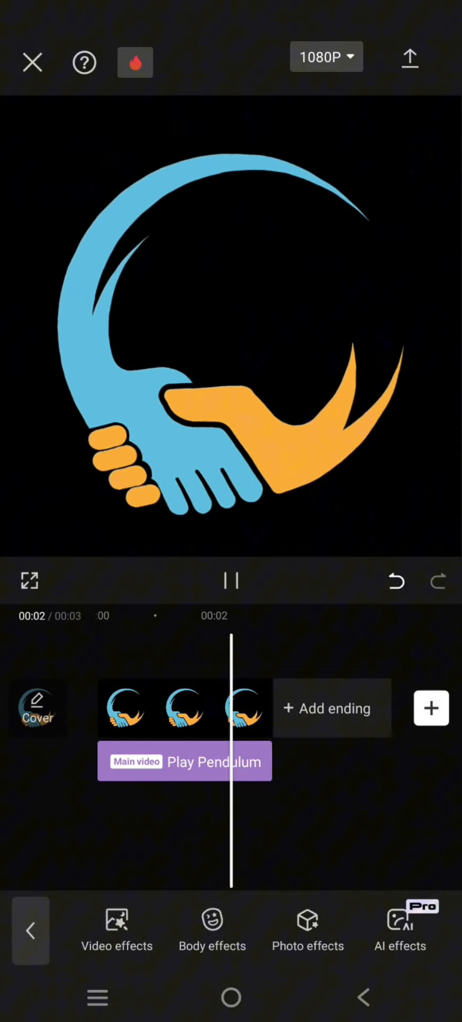
{"action": "left_click", "coordinate": [231, 581]}
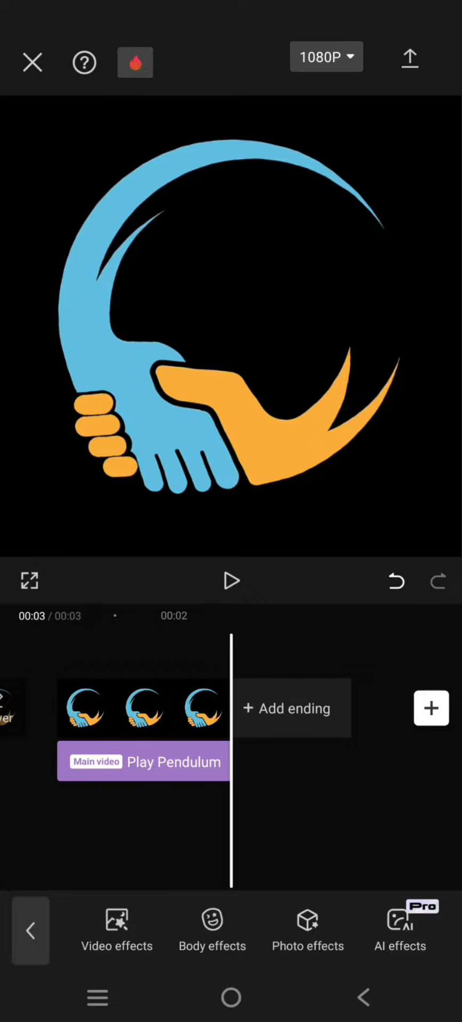